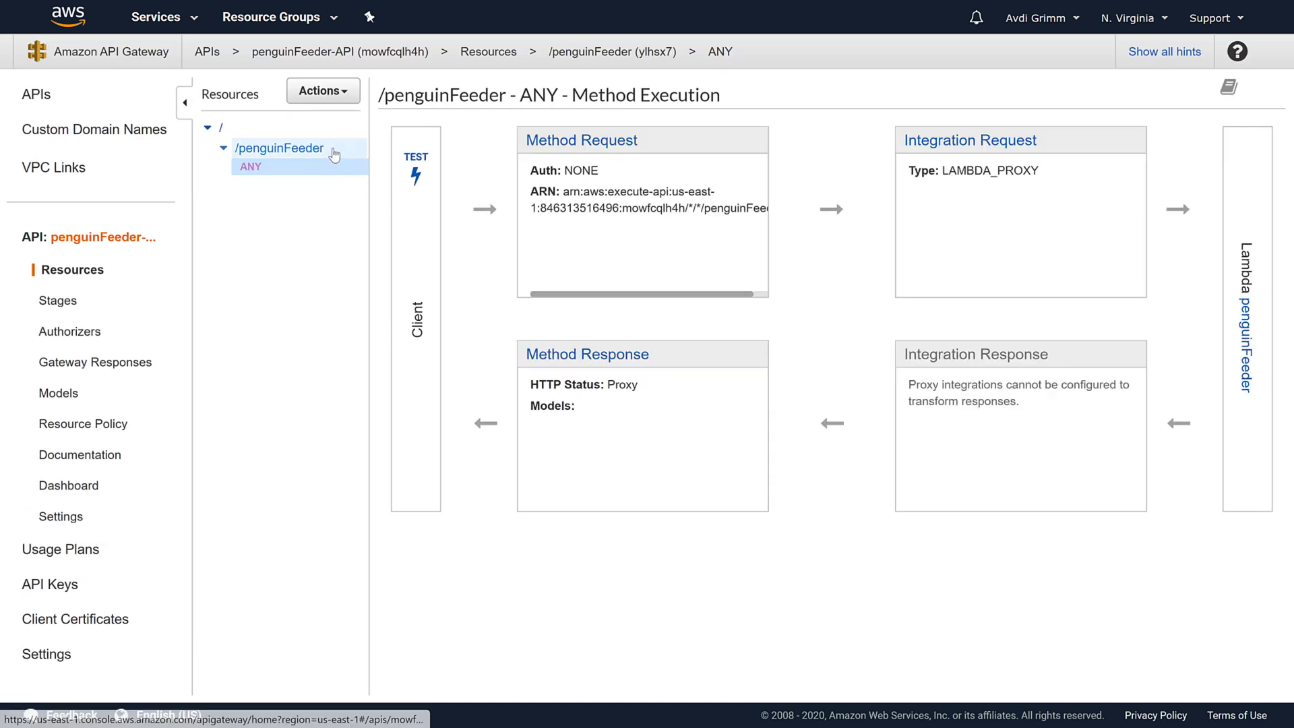
Return to the bare root '/' resource after removing /penguinFeeder.
left_click(220, 127)
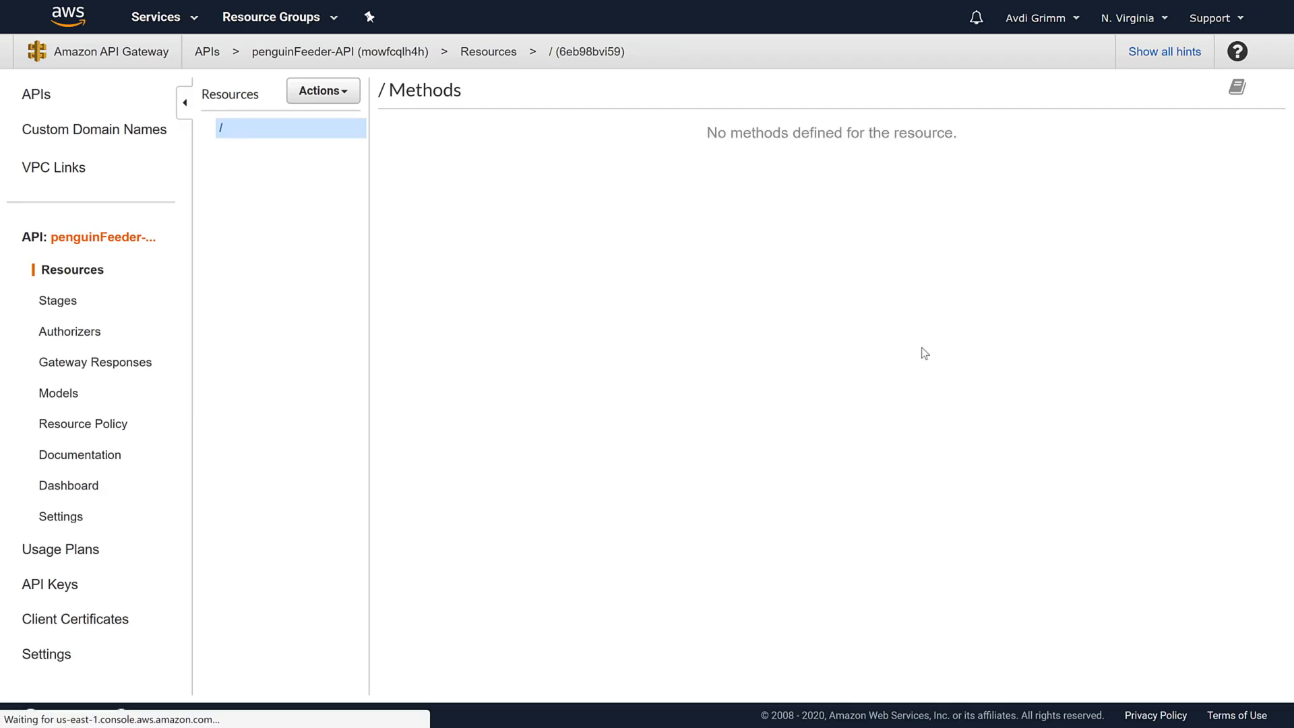
Create a new child resource /list under the root.
left_click(322, 90)
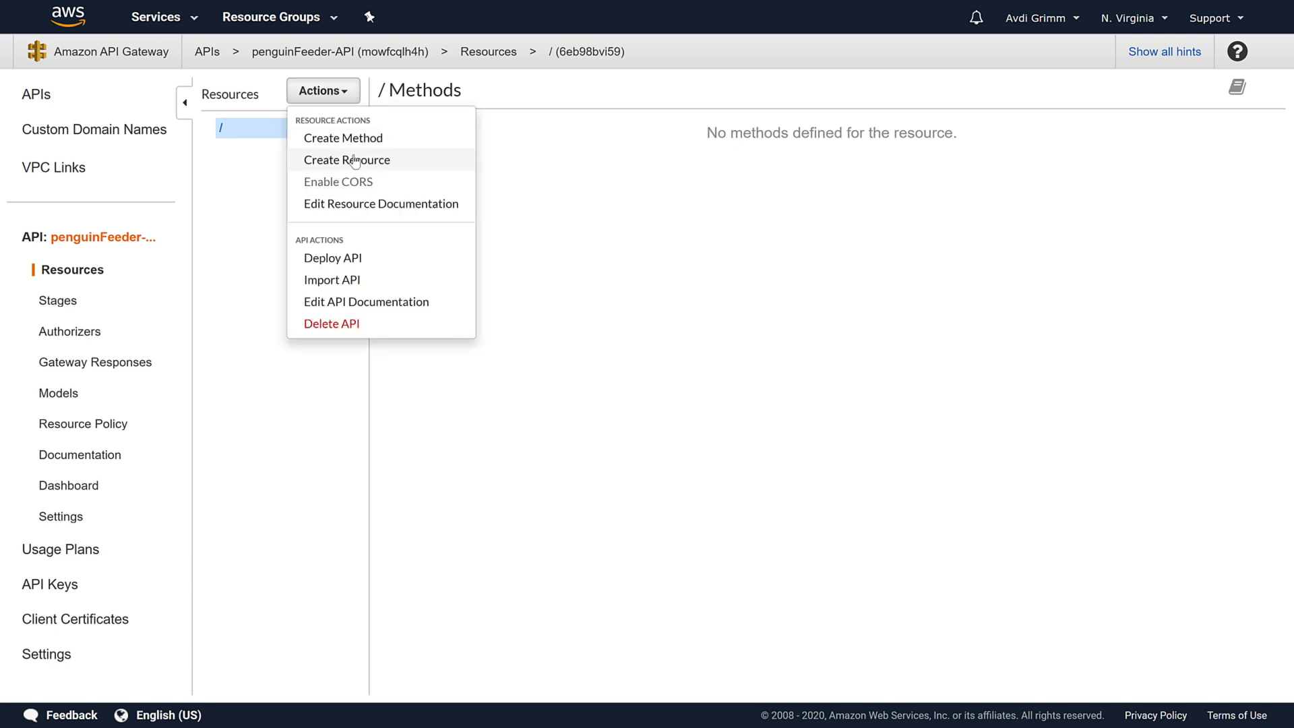
left_click(346, 159)
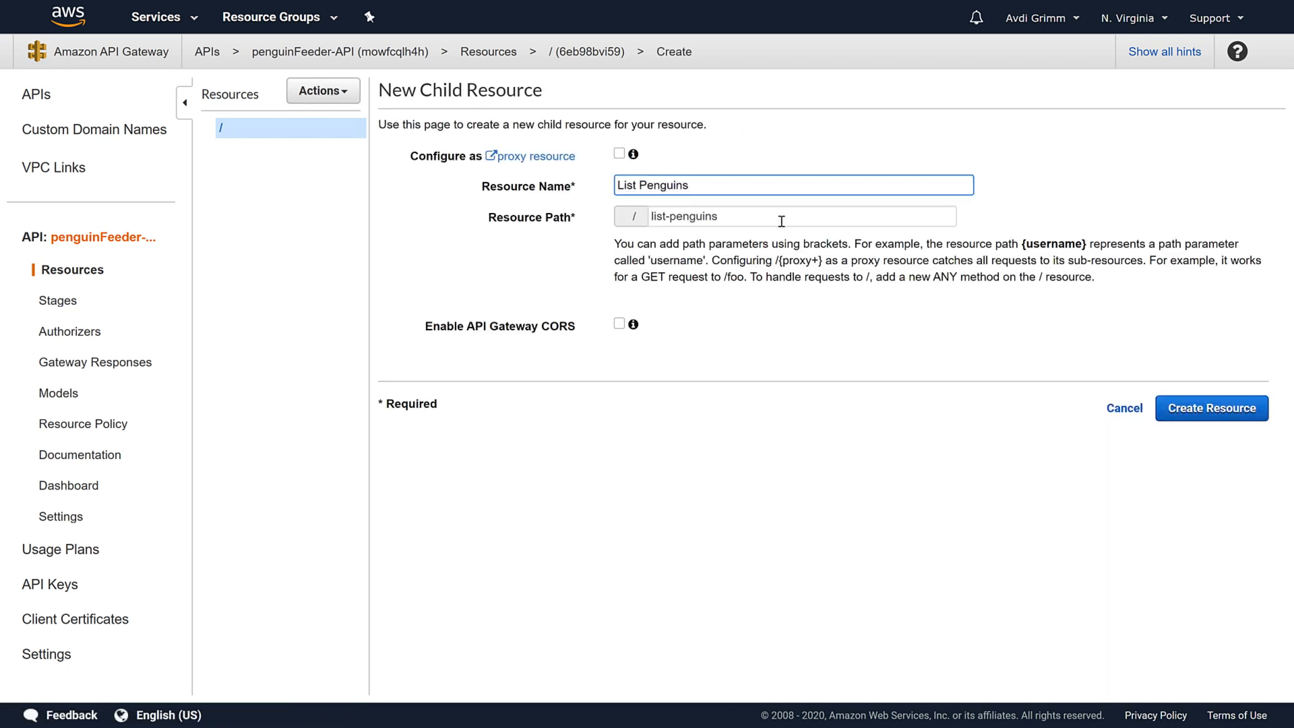
left_click(1210, 407)
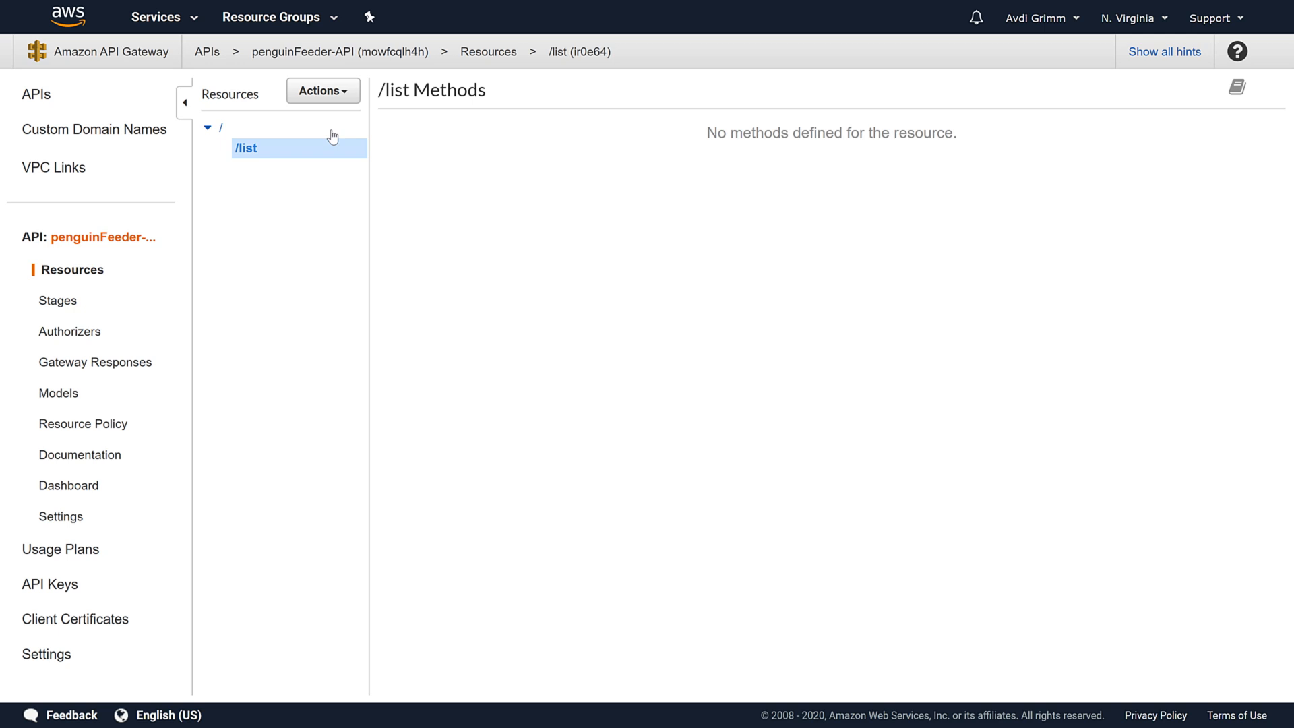
Add a GET method on /list with Lambda proxy integration to penguinFeeder and grant invoke permission.
left_click(322, 90)
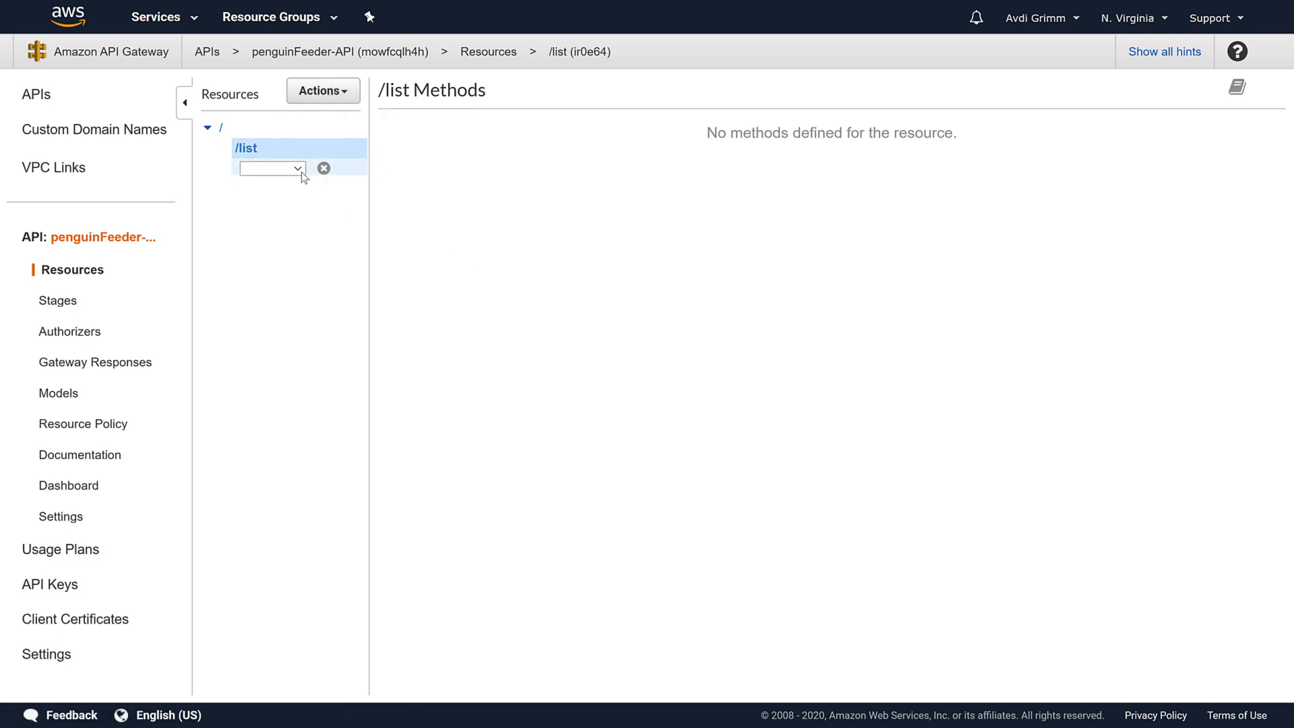
left_click(267, 167)
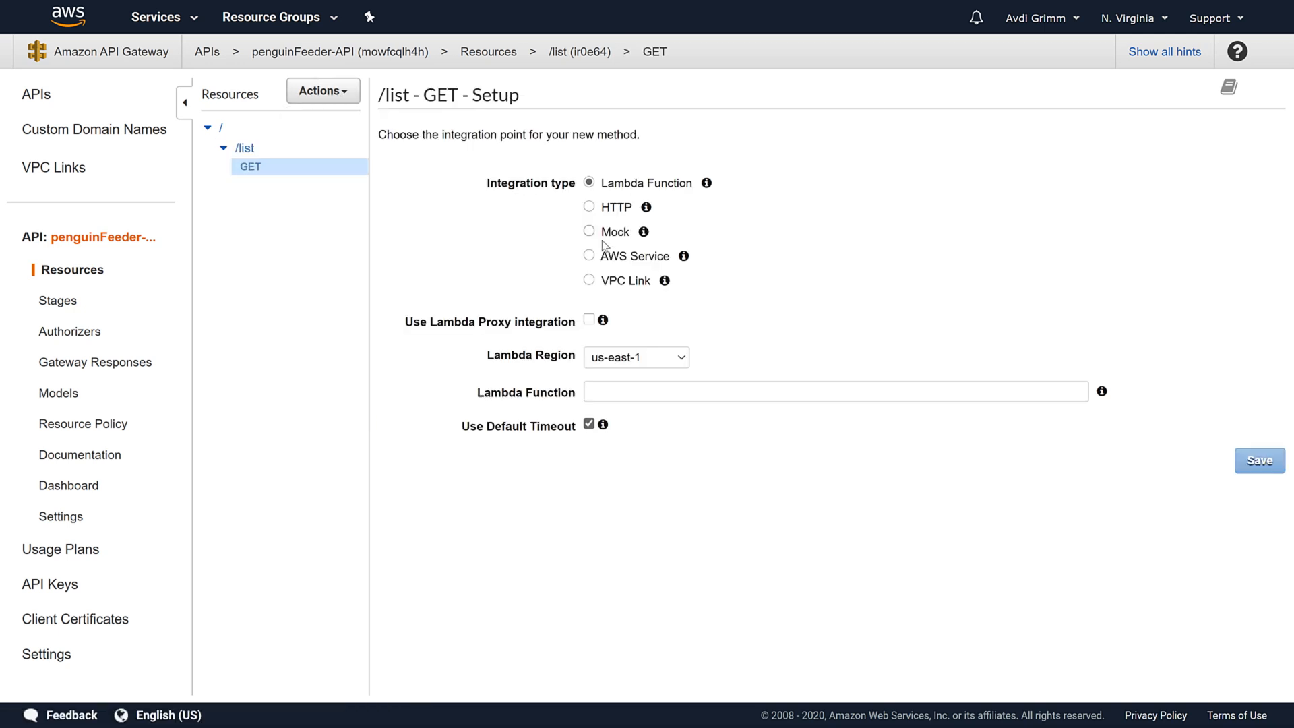
type("penguinFeeder")
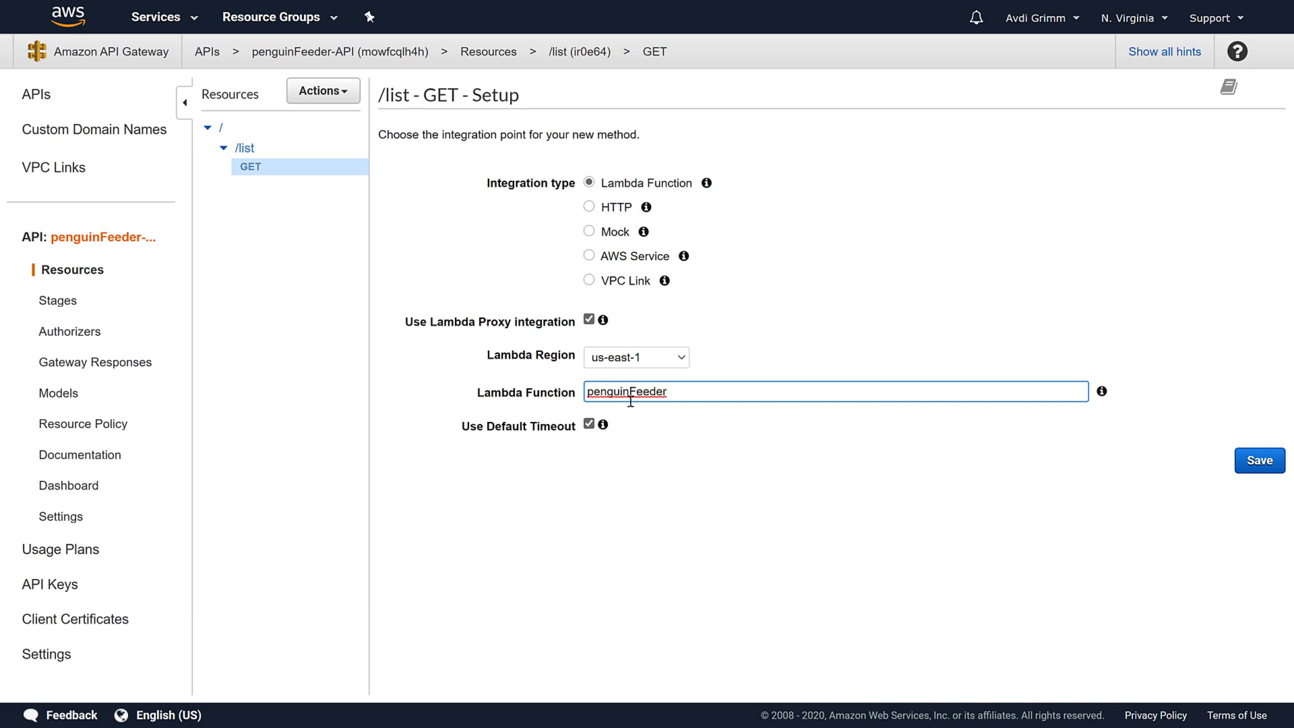
left_click(1259, 460)
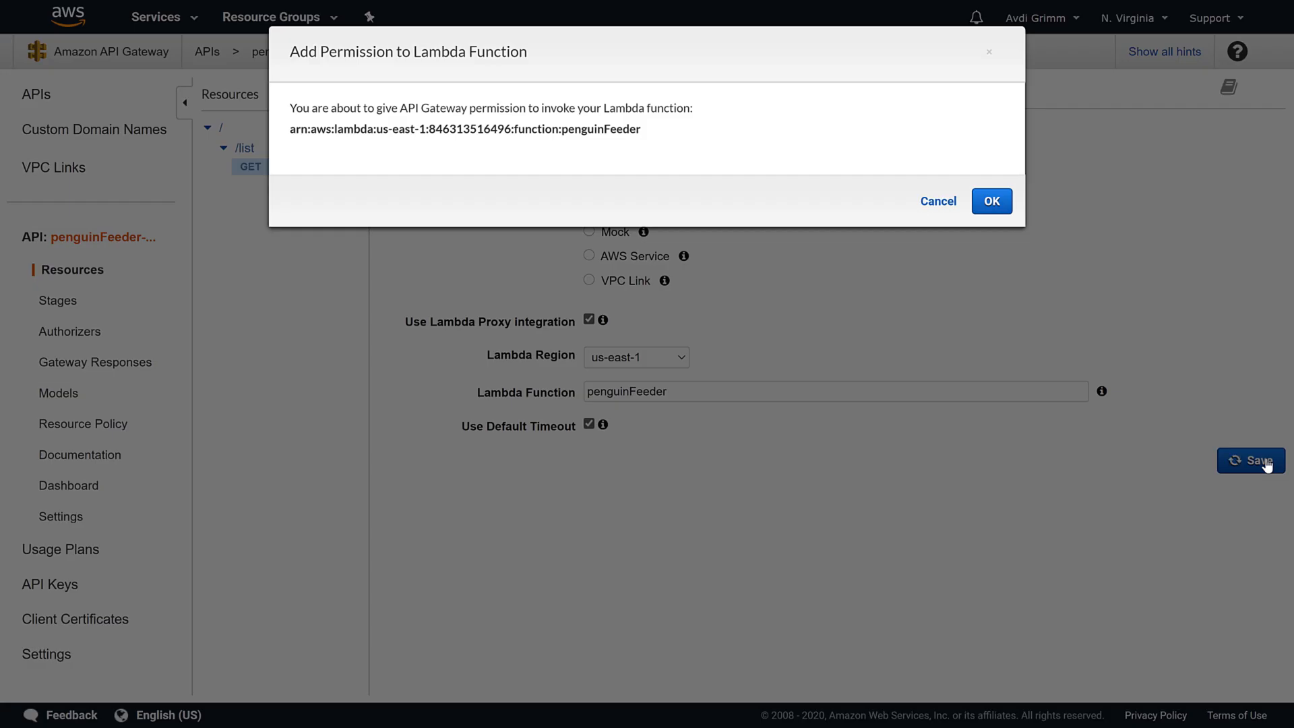
left_click(990, 201)
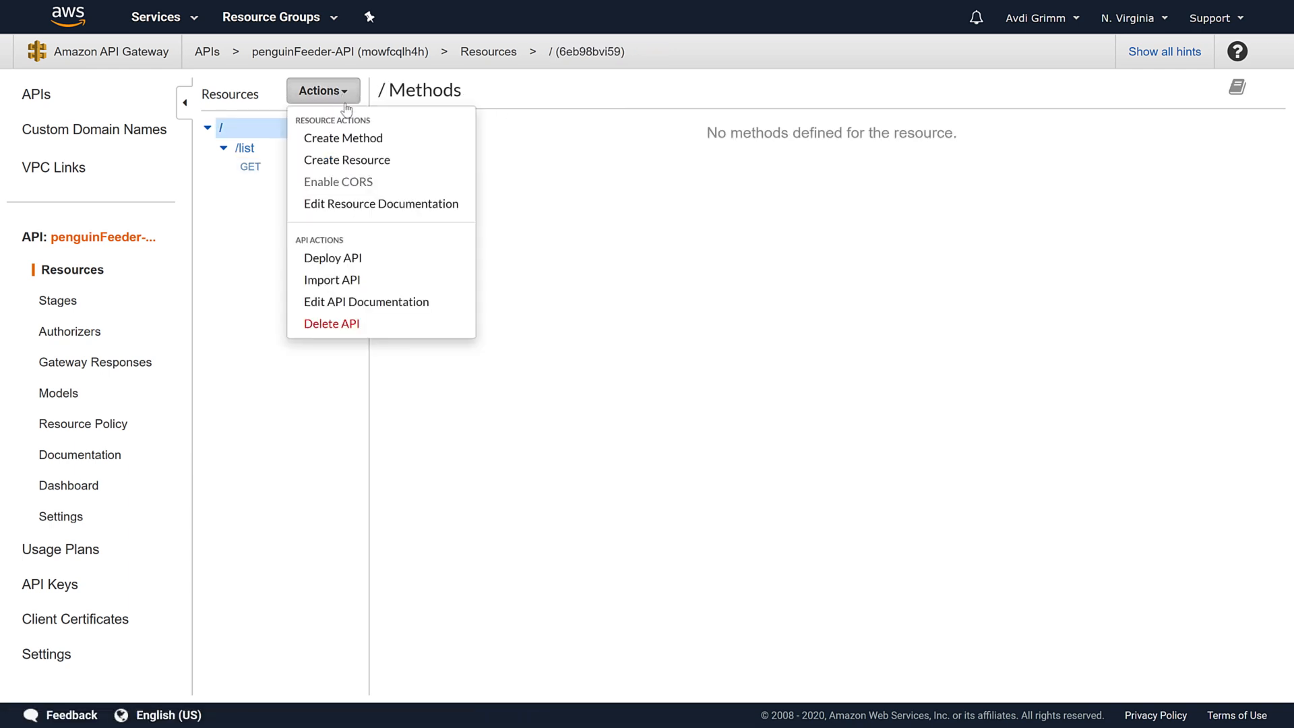
Create the 'Attempt credit card charge' resource at /attempt_charge.
left_click(347, 159)
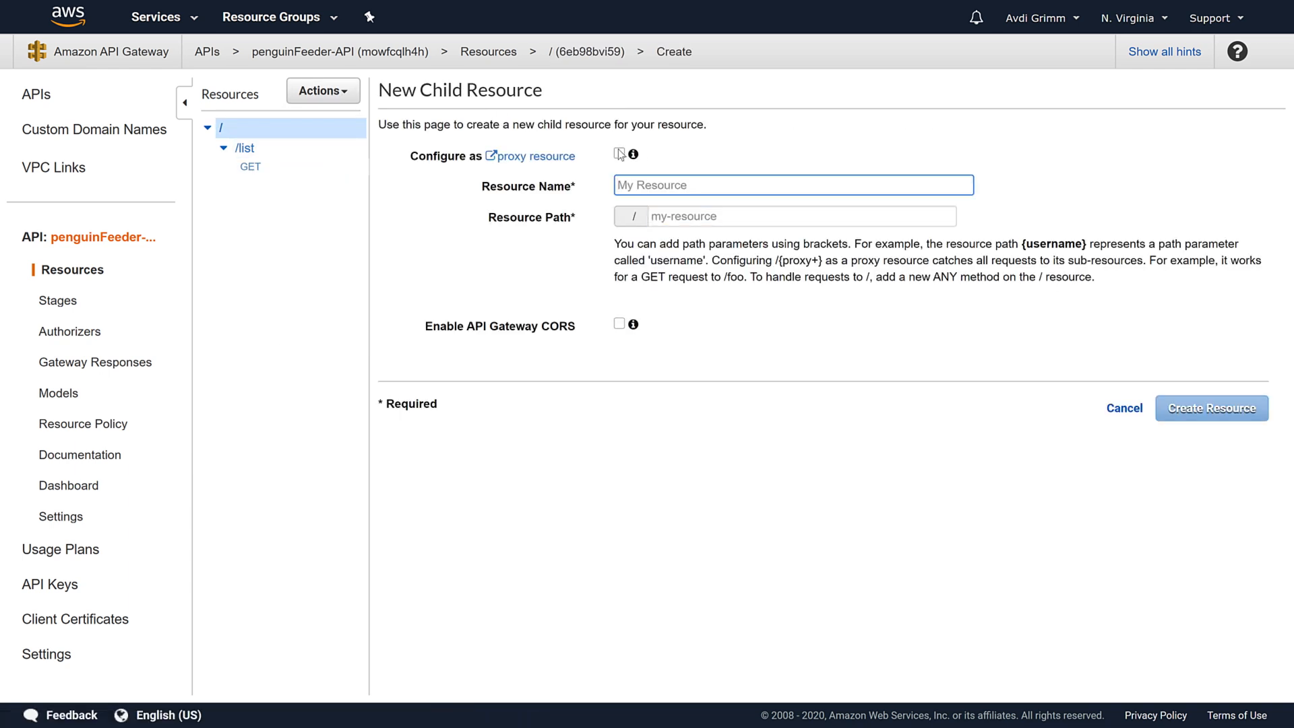
type("Attempt credit card charge")
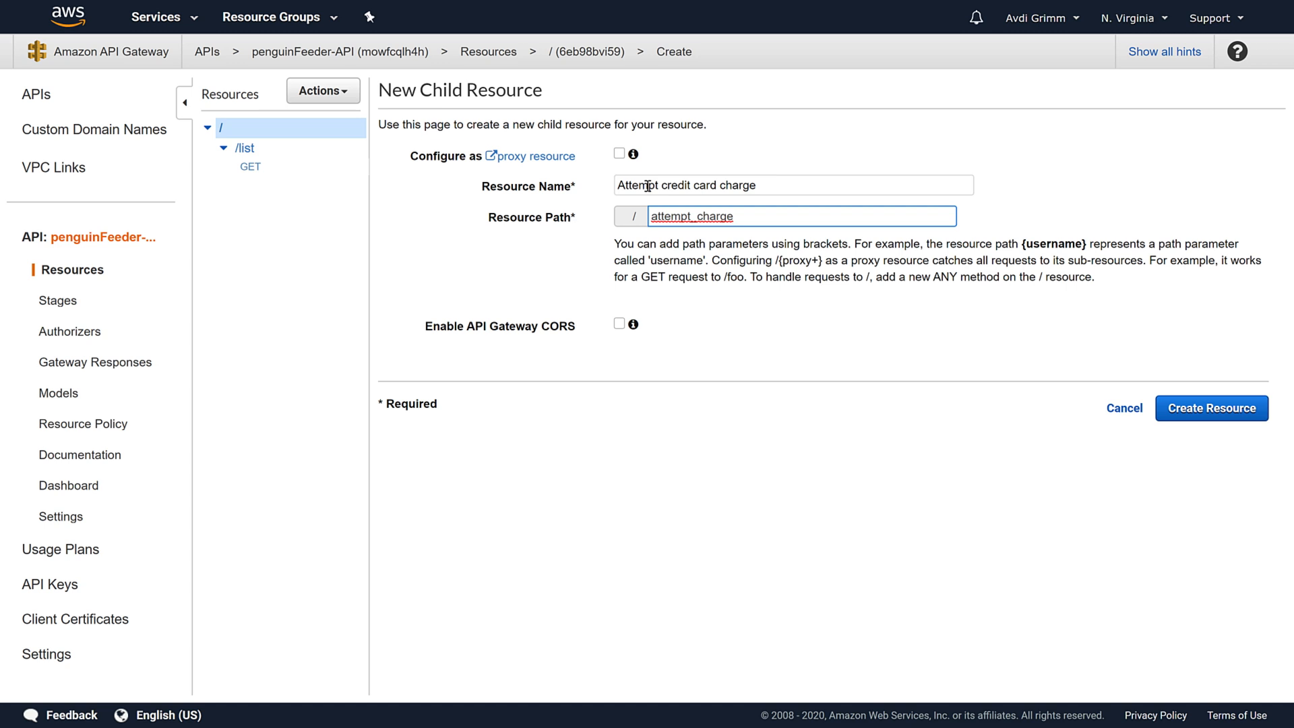
left_click(1210, 407)
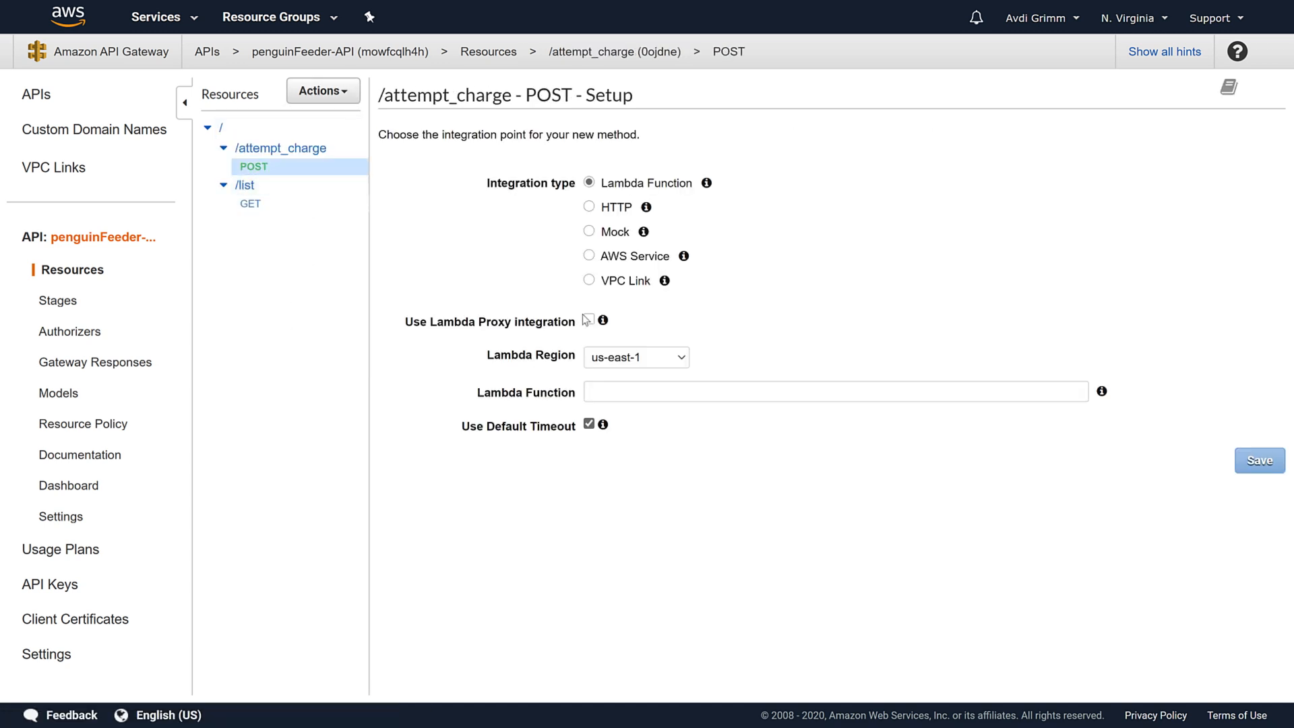
Proxy its POST method to penguinFeeder, allow invocation, and return to the root resource.
left_click(1258, 459)
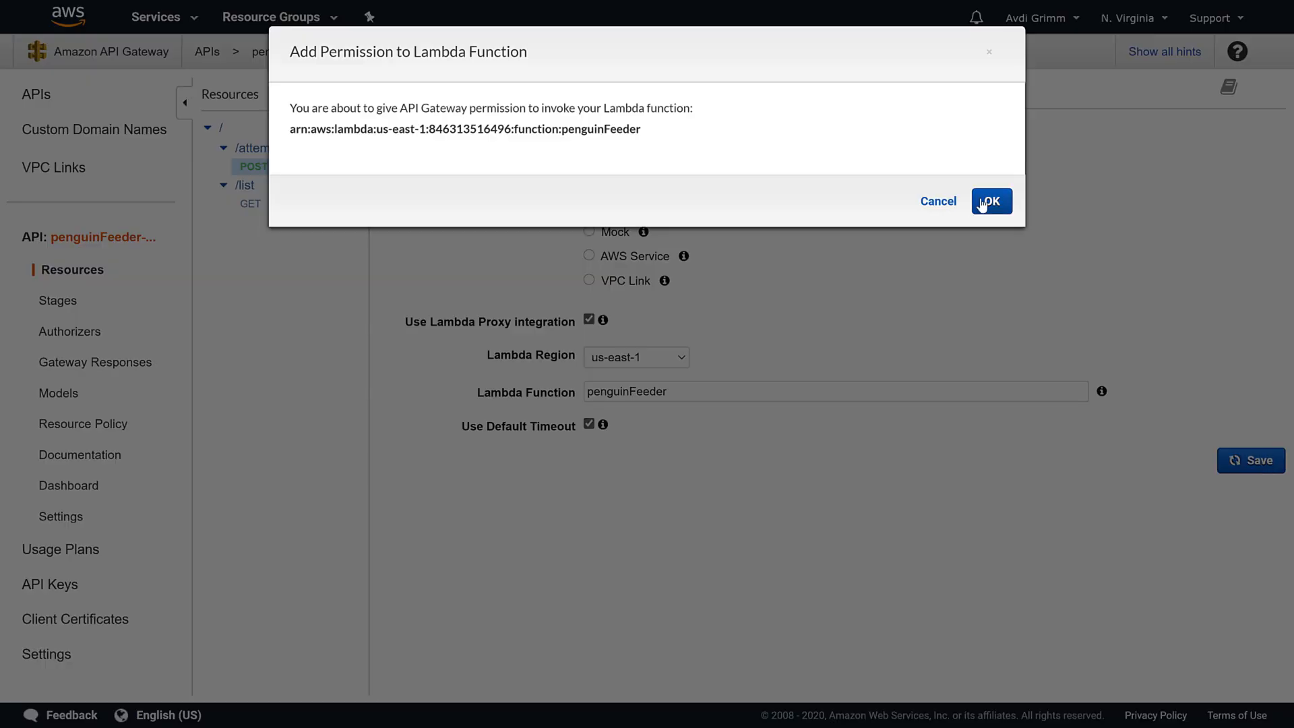
left_click(990, 201)
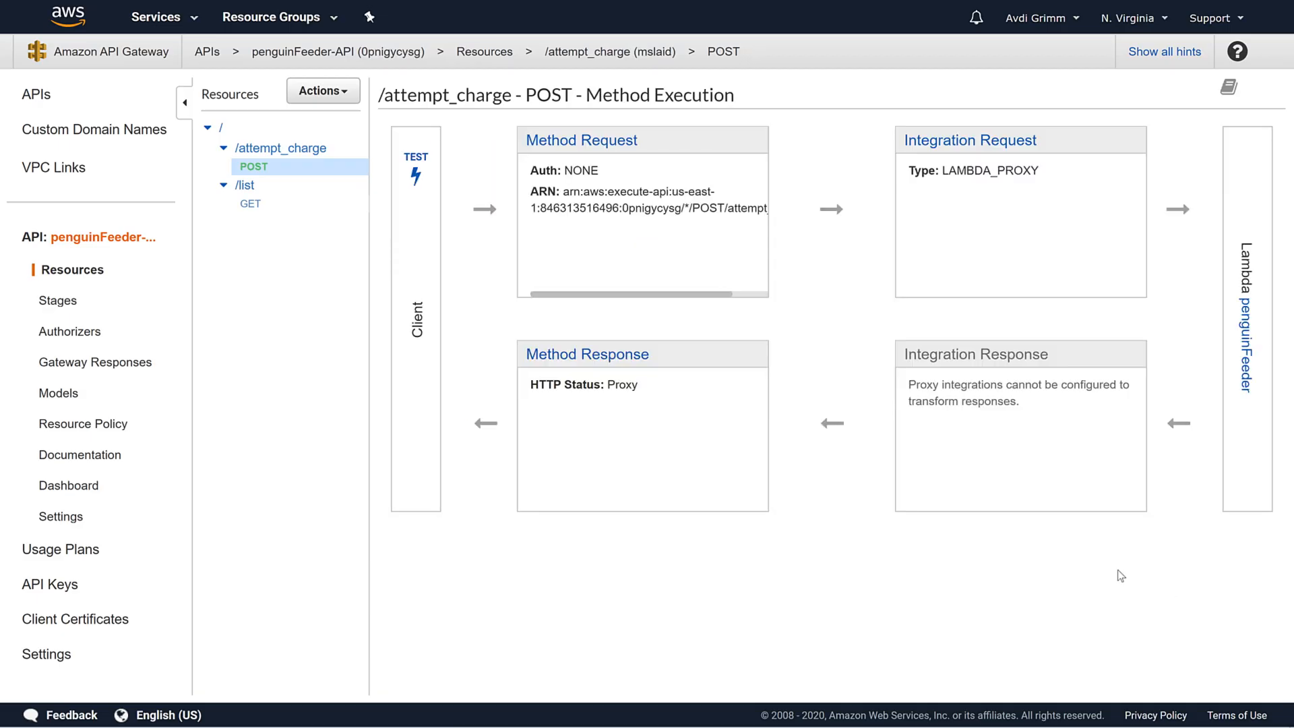
left_click(220, 127)
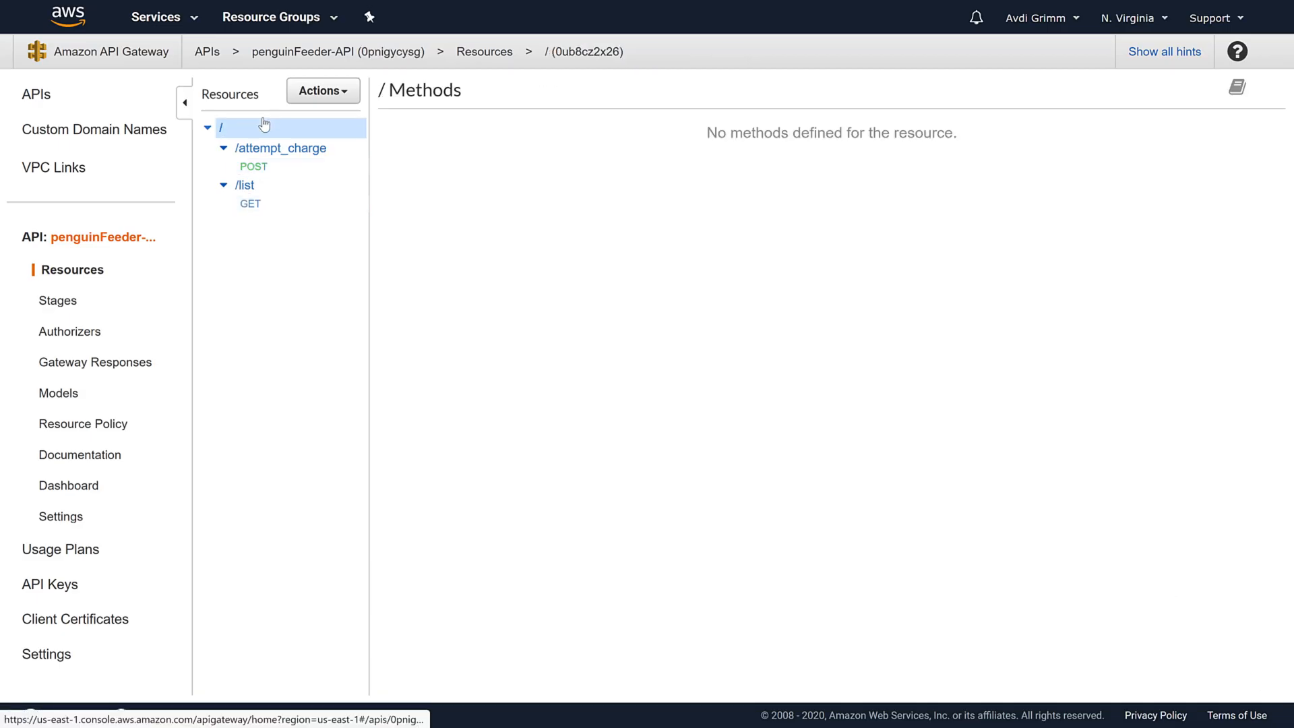
Deploy the API from the root resource's Actions menu.
left_click(322, 90)
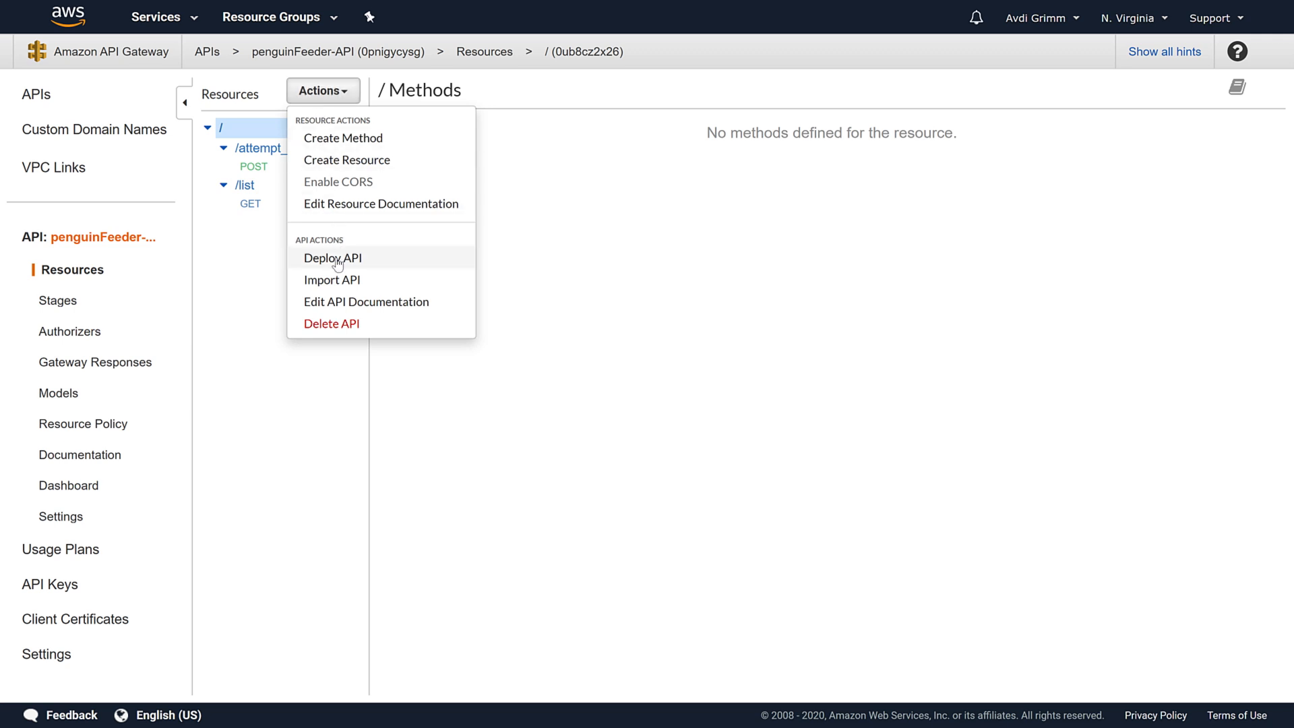
left_click(331, 258)
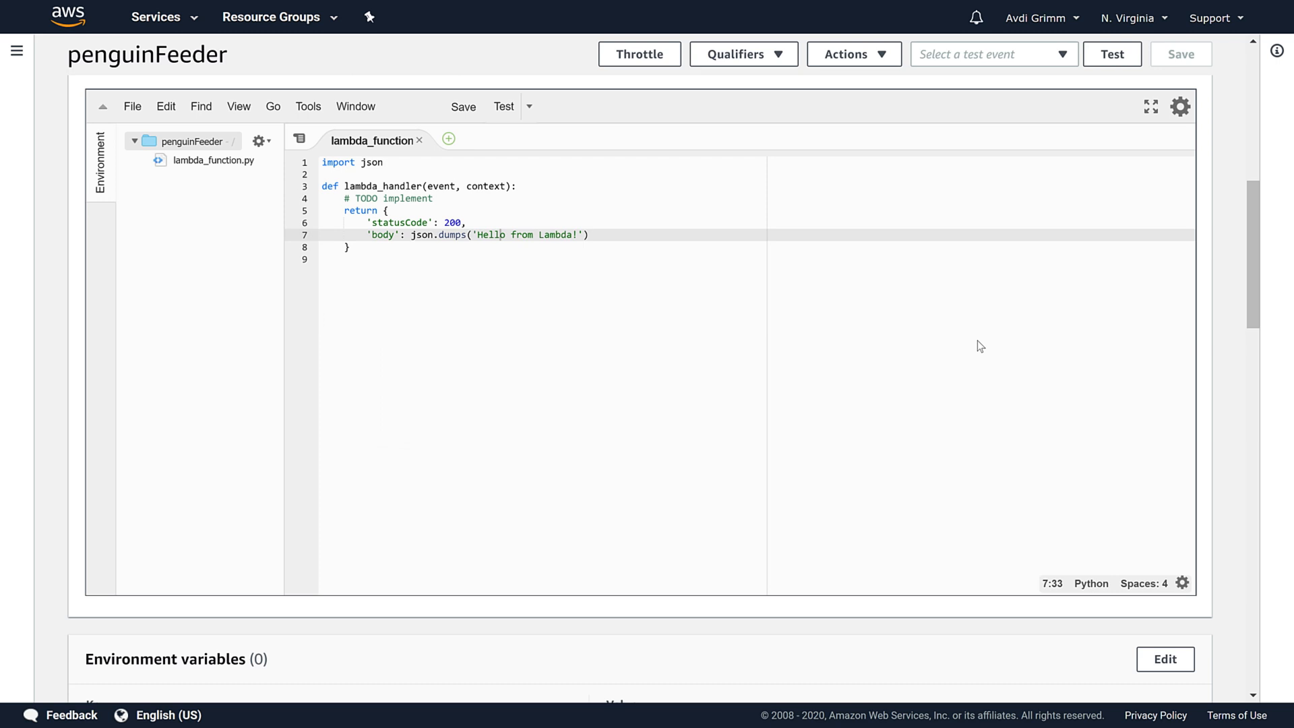
mouse_move(1149, 106)
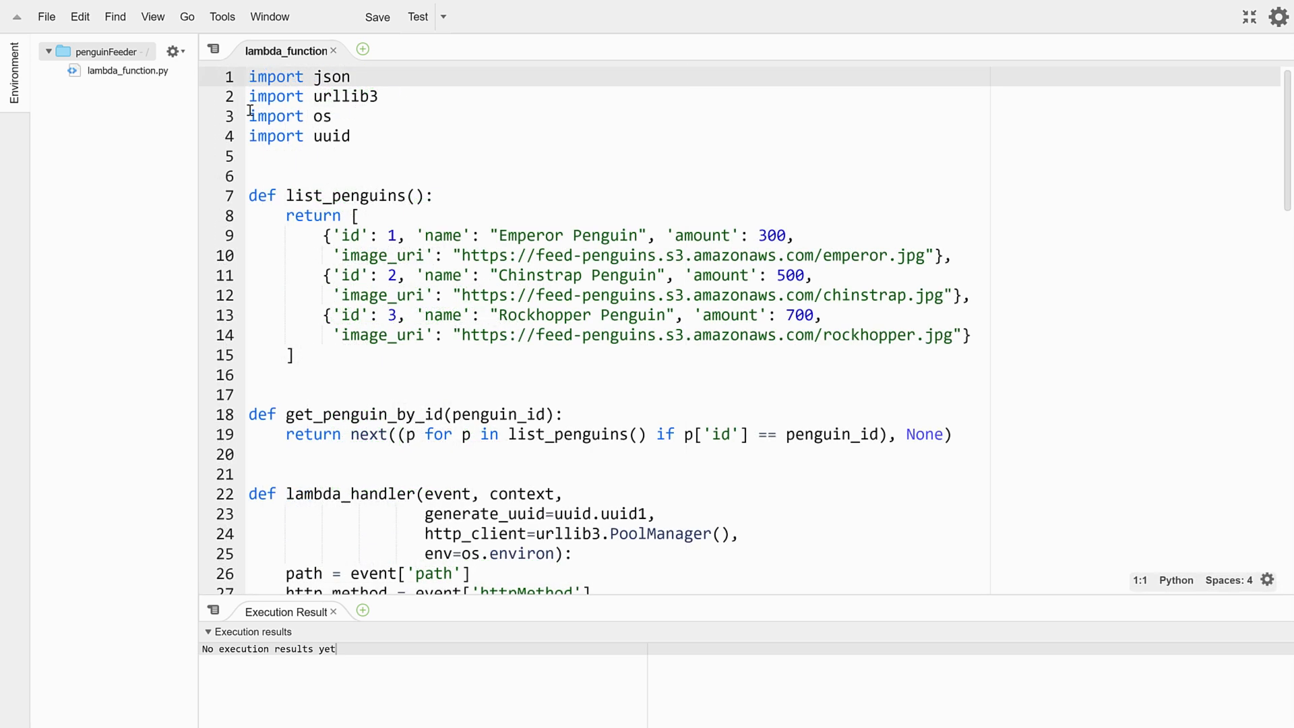
Paste the penguin-listing code into lambda_function.py and highlight the list_penguins function.
left_click(249, 195)
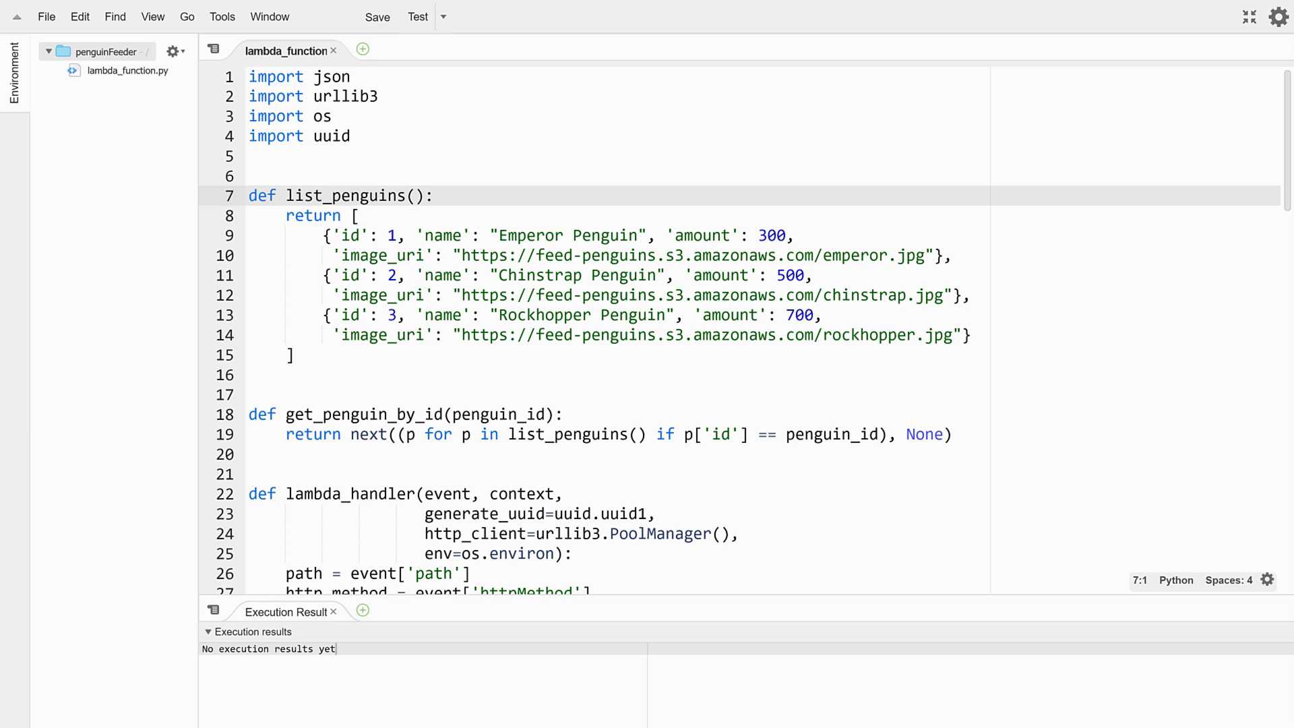
left_click_drag(418, 235, 652, 234)
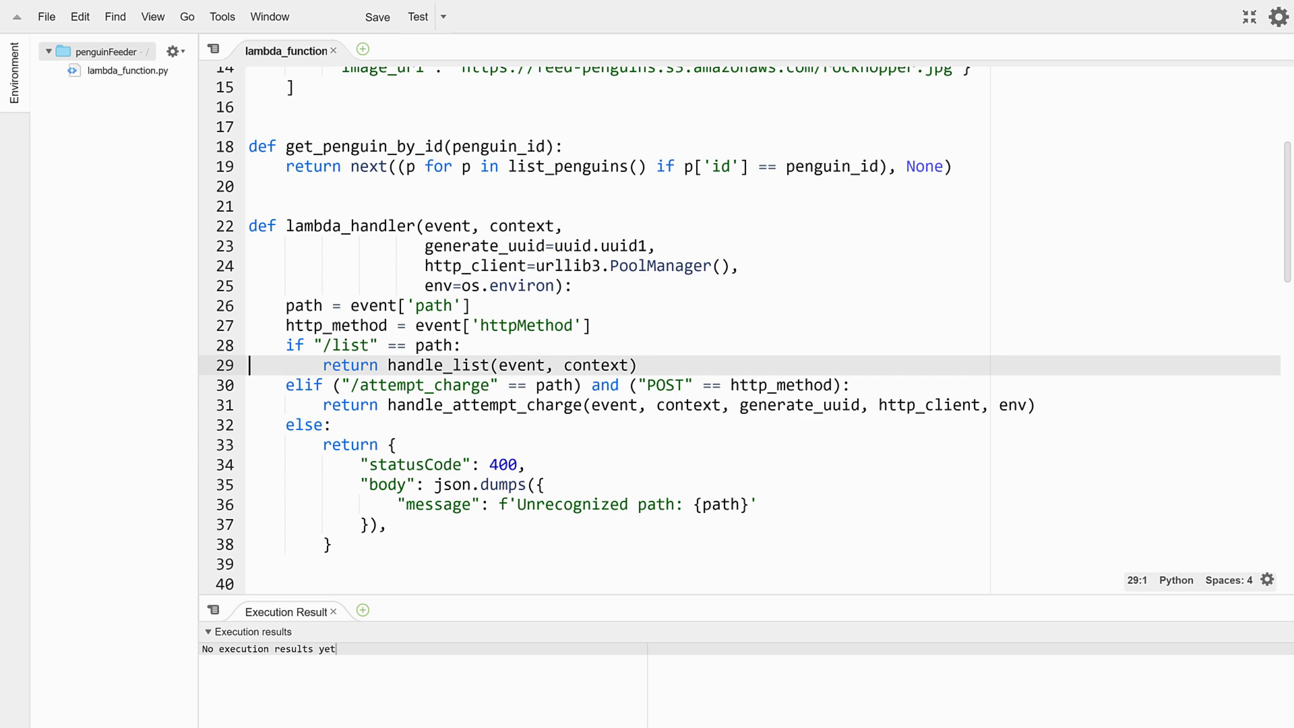
left_click(978, 384)
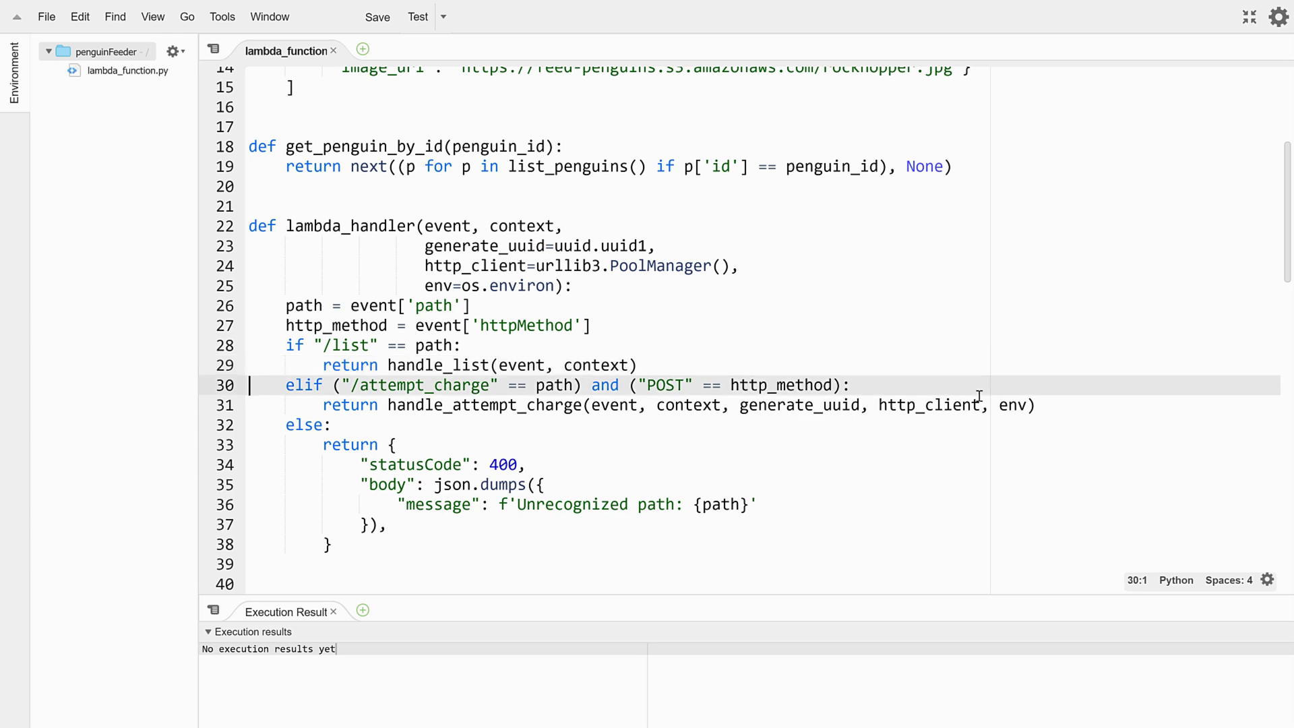
scroll("down", 3)
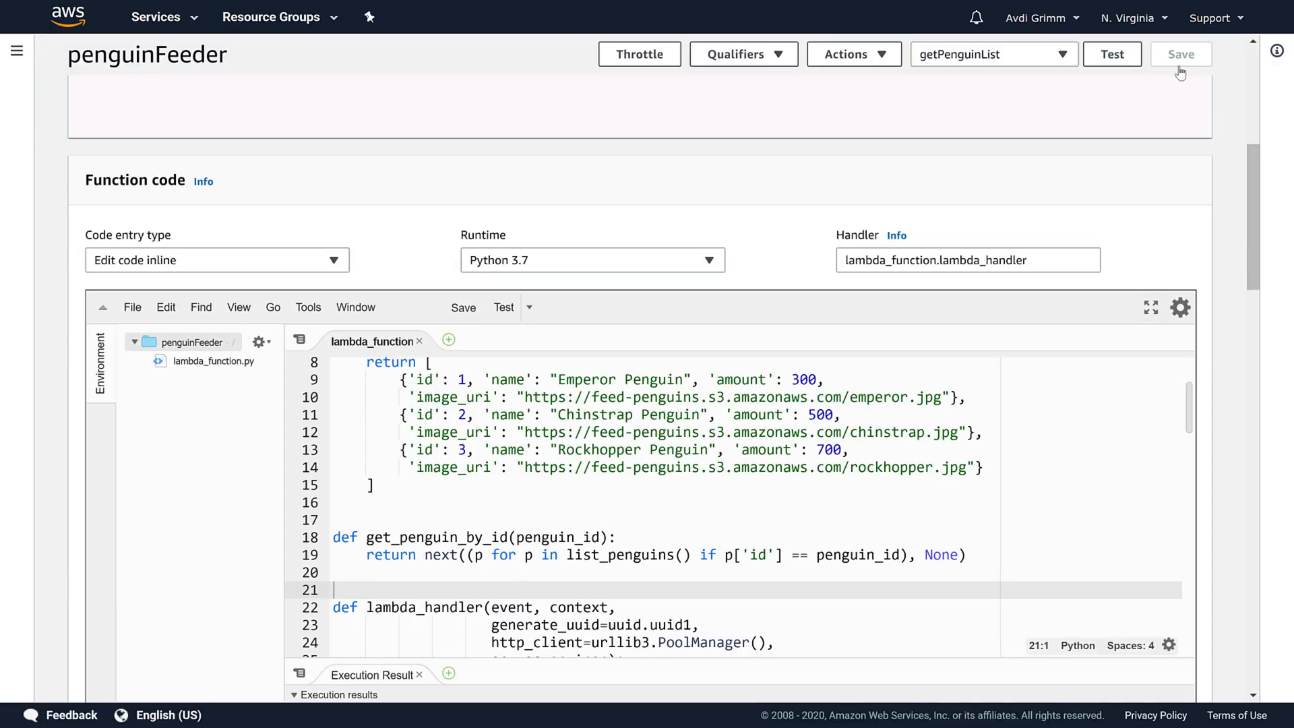
Save the updated penguinFeeder function code.
left_click(1177, 54)
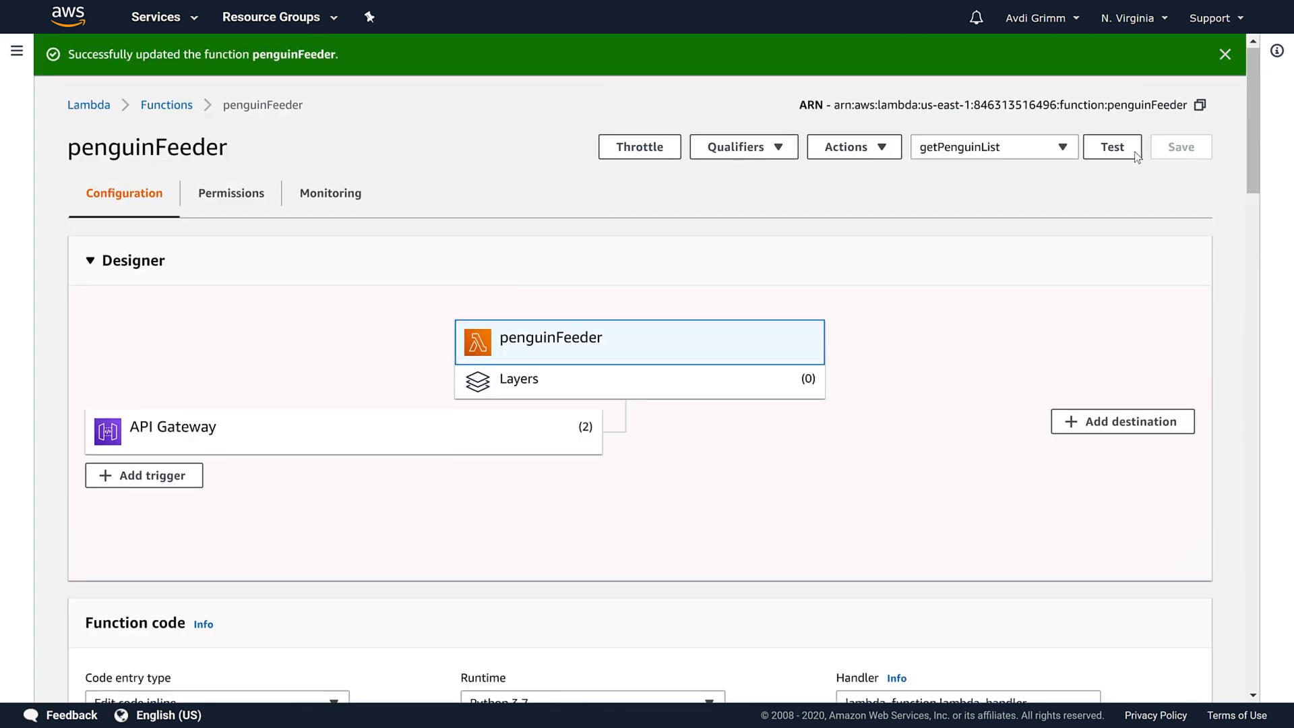